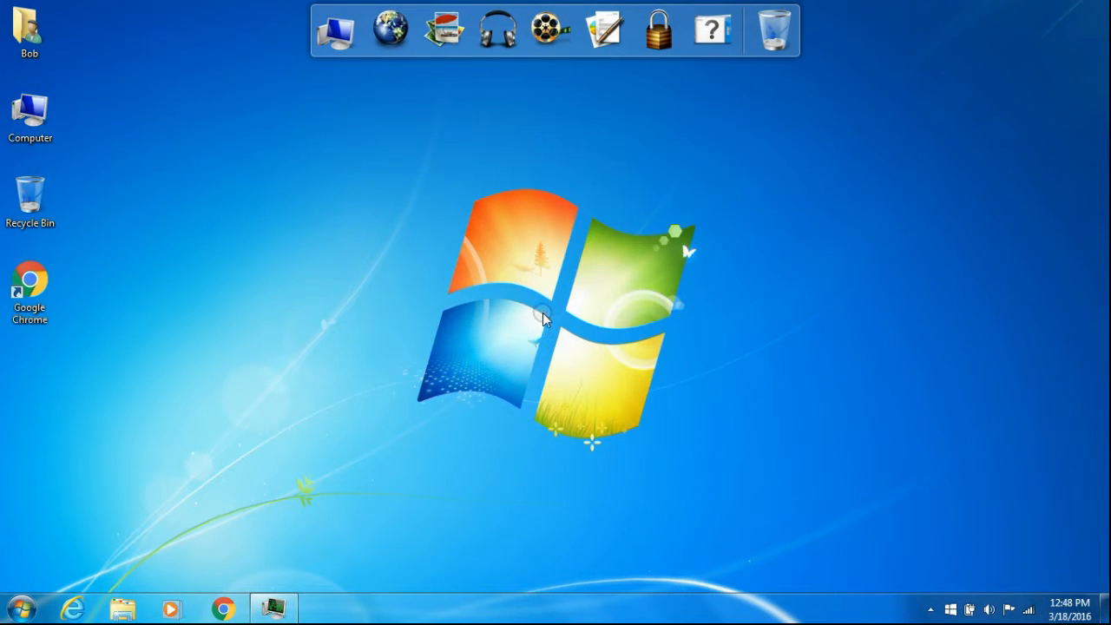
pyautogui.moveTo(299, 604)
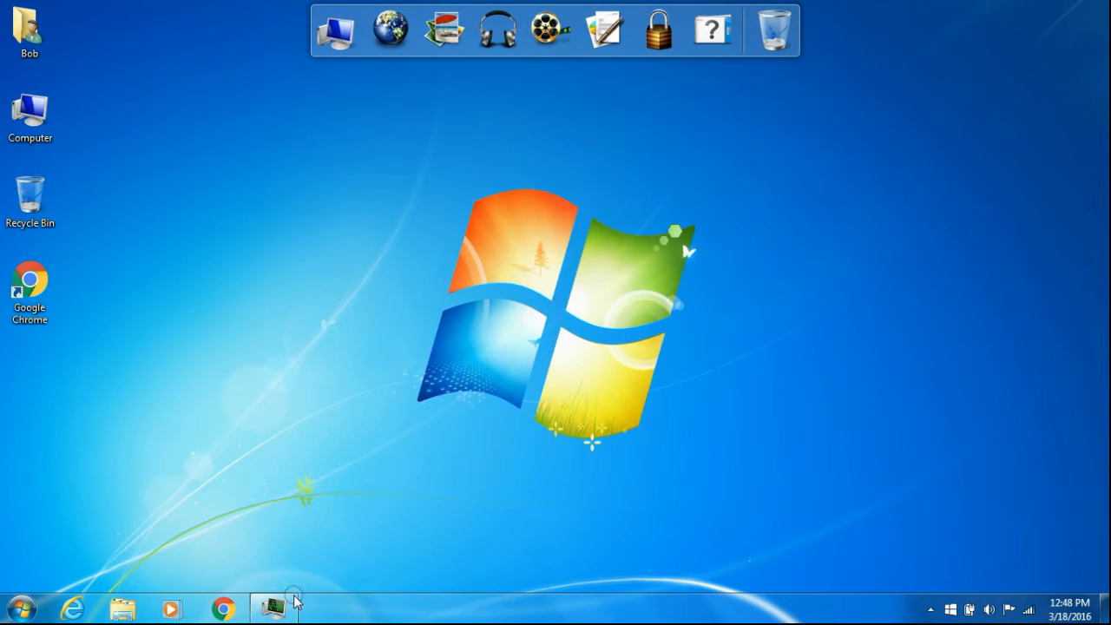
# - Launch Windows Task Manager from the taskbar to list running processes
pyautogui.click(274, 606)
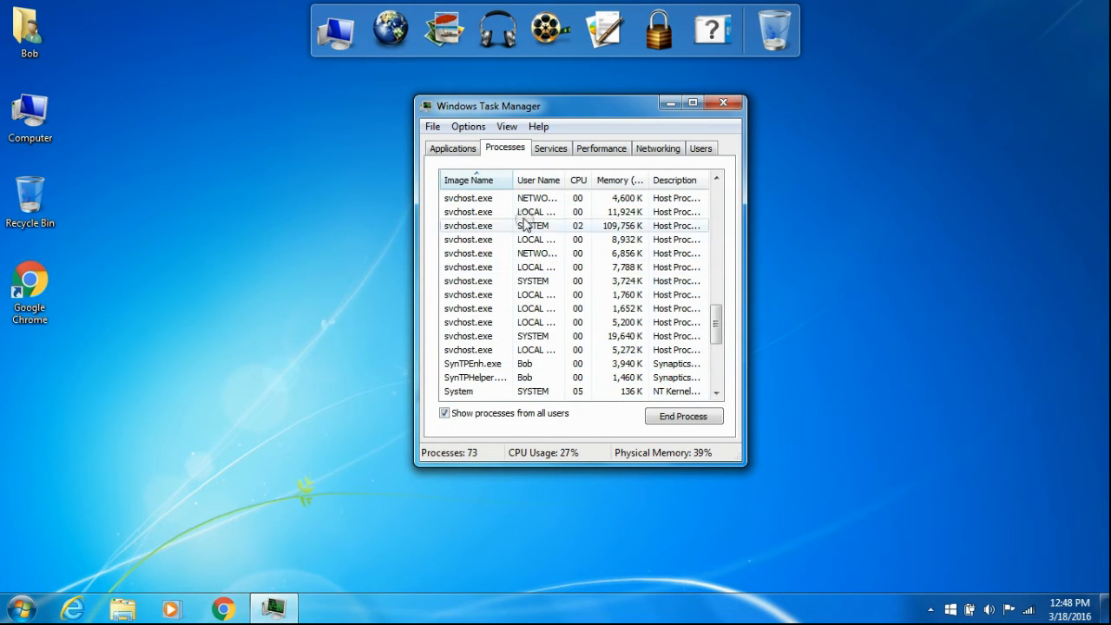
# - Select the svchost.exe using the most memory, review the list, and close Task Manager
pyautogui.click(478, 267)
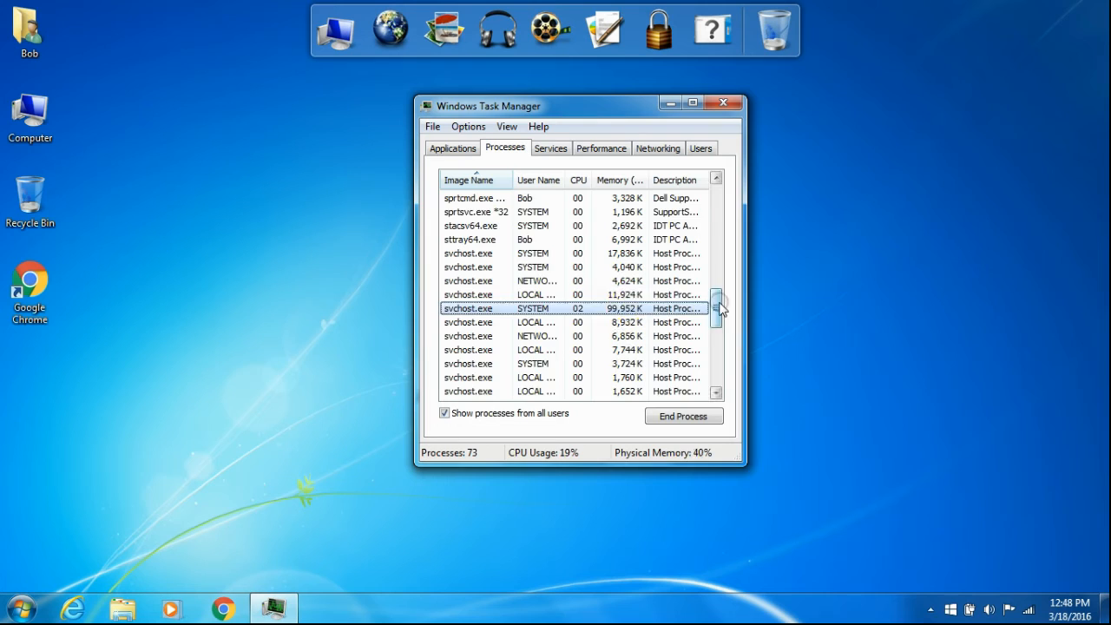
pyautogui.scroll(-3)
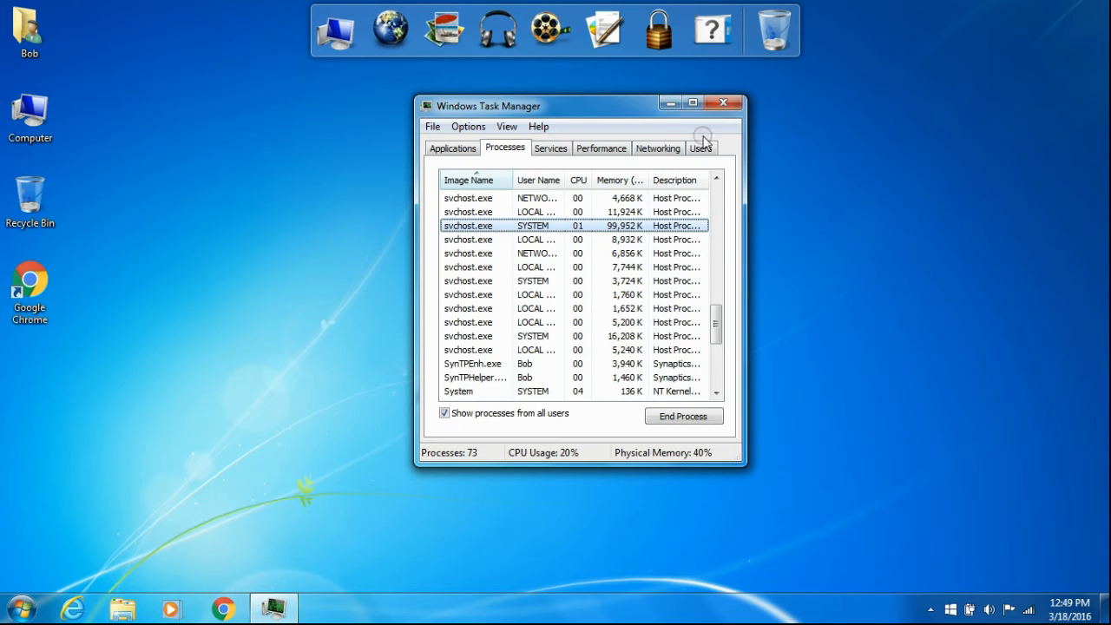
pyautogui.click(725, 102)
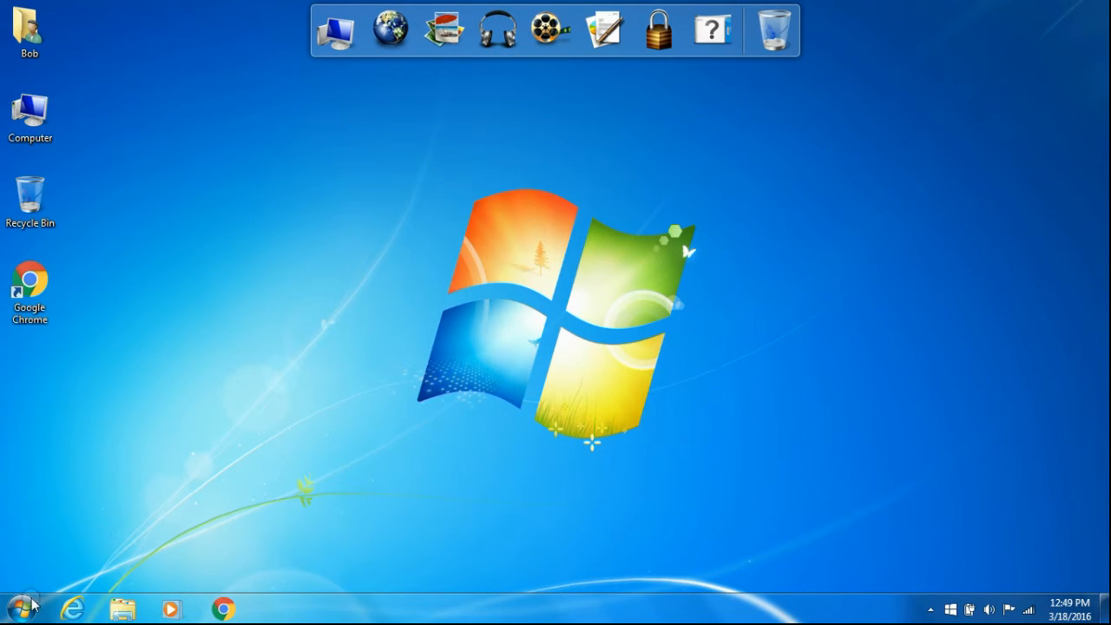
# - Search 'serv' from Start, launch Services and open the Windows Update service's properties
pyautogui.click(17, 602)
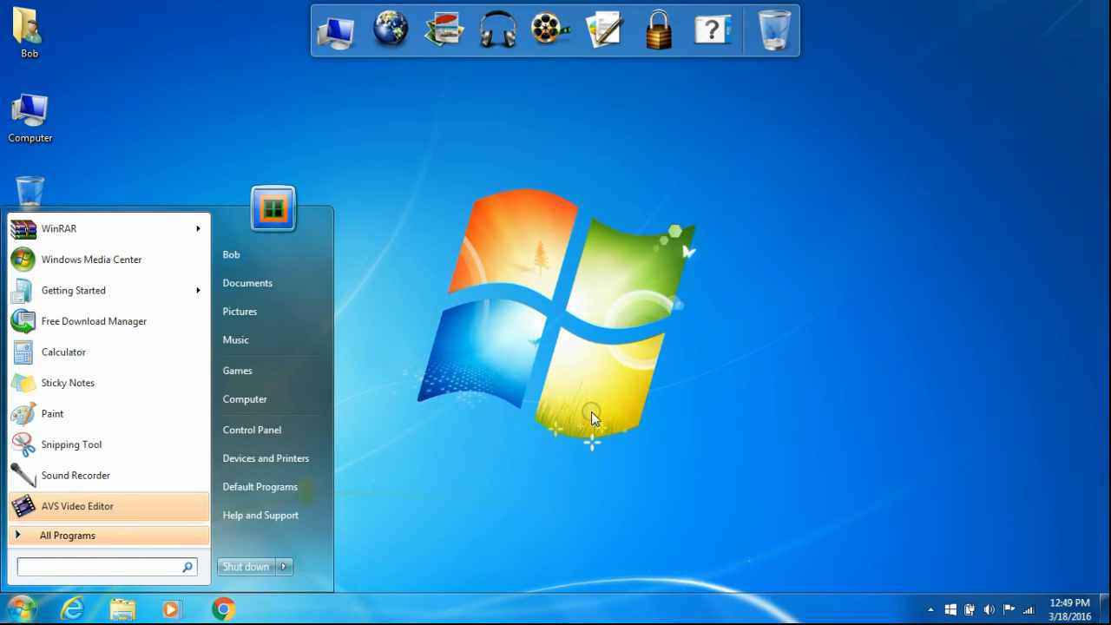
pyautogui.write('serv')
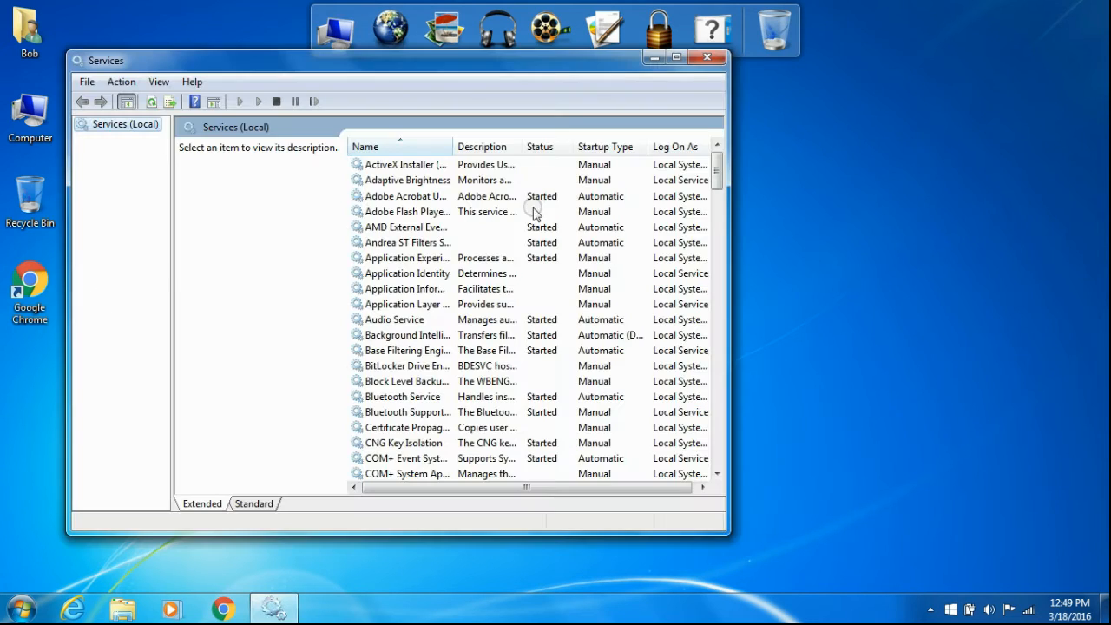
pyautogui.scroll(-3)
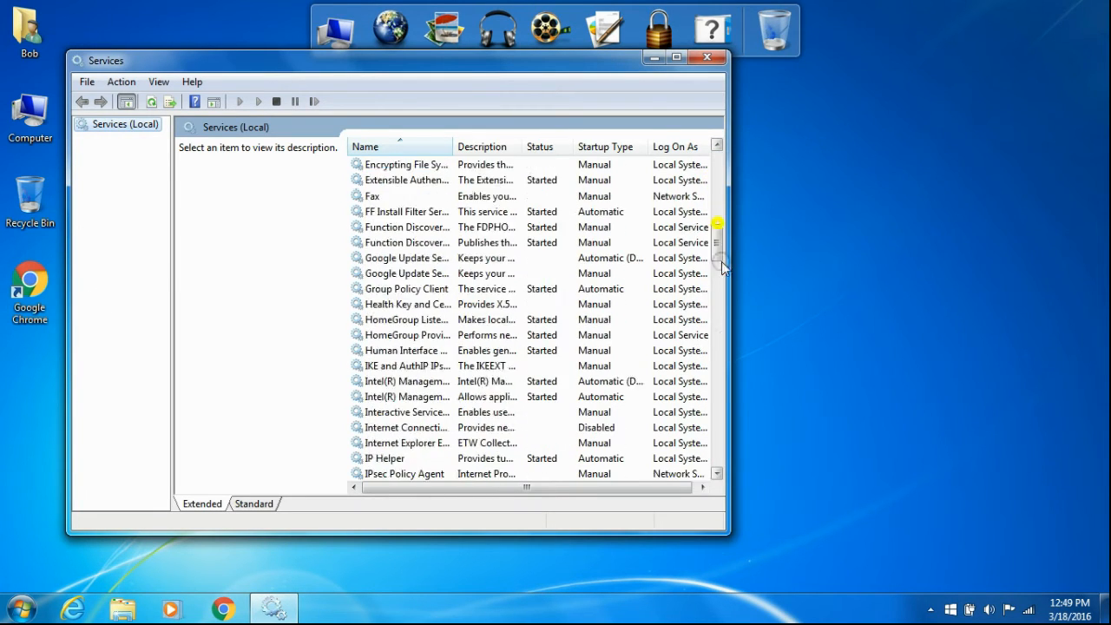
pyautogui.scroll(-3)
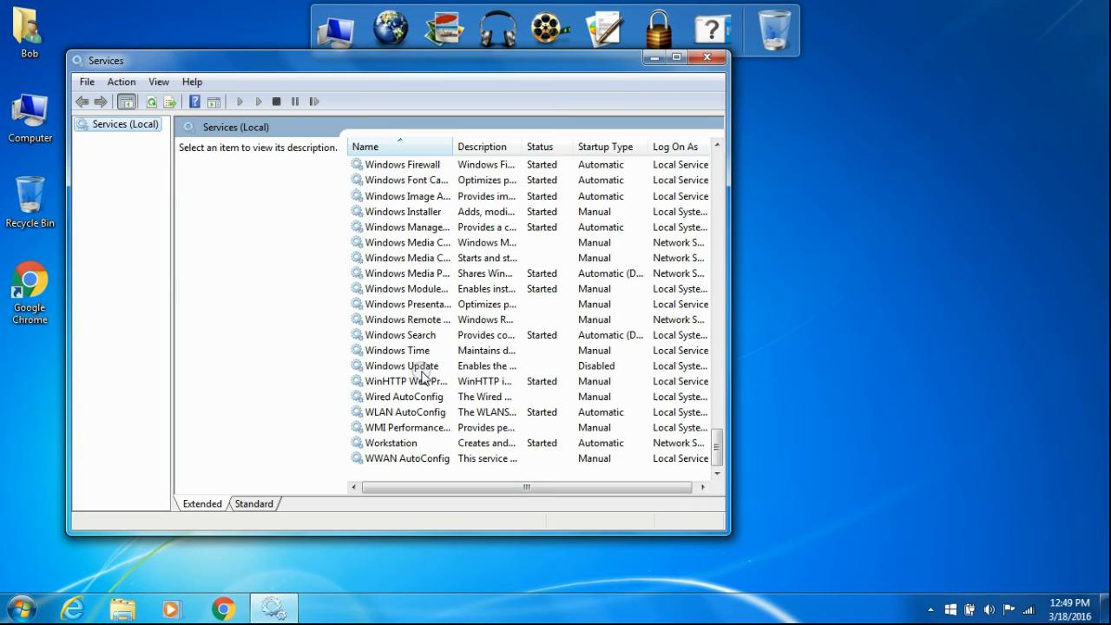
pyautogui.click(403, 365)
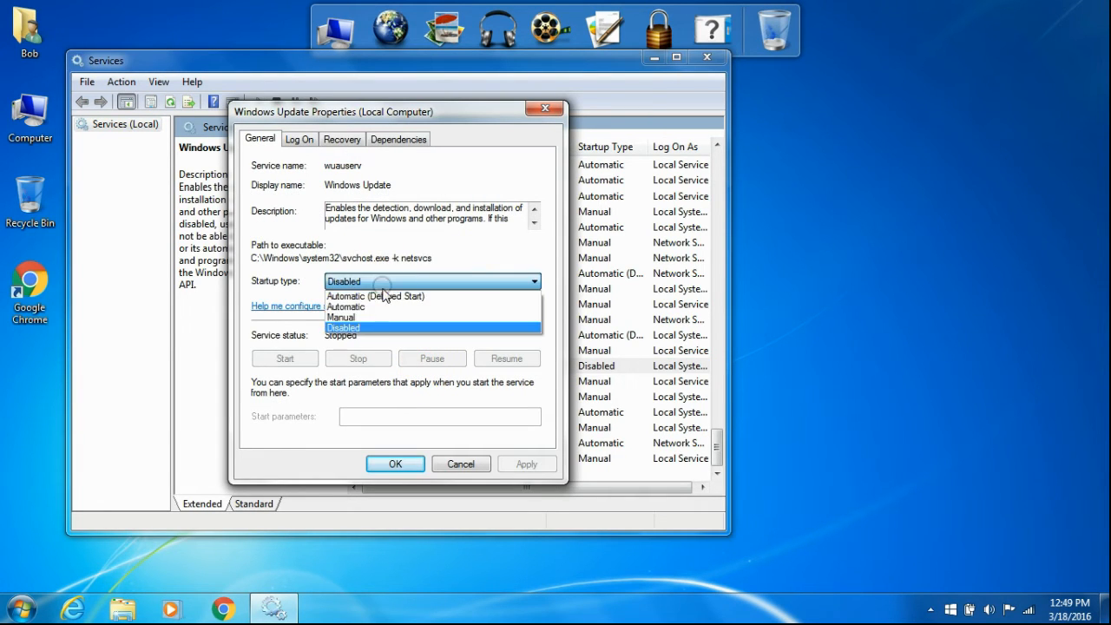
# - Keep Windows Update's startup type as Disabled and confirm with OK
pyautogui.click(344, 326)
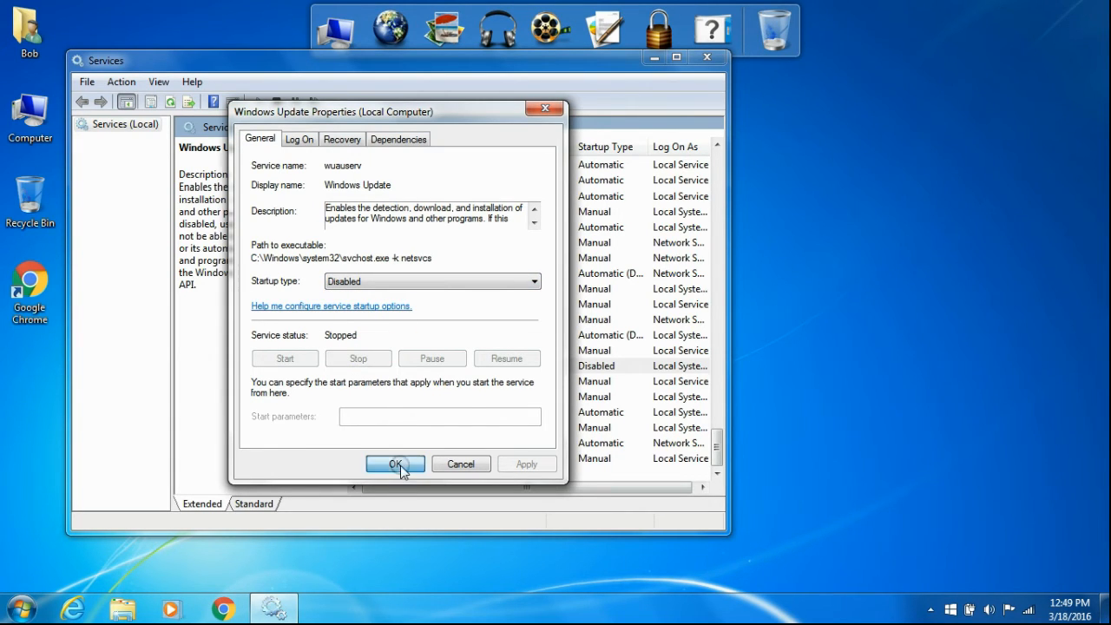
pyautogui.click(394, 465)
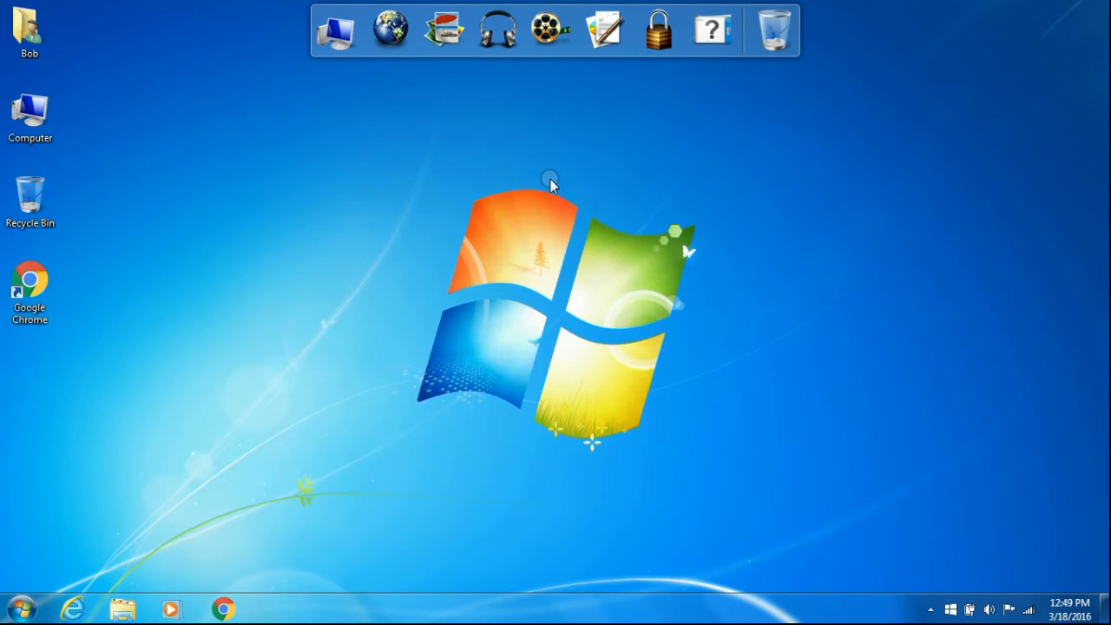
# - View Computer's system properties, the Windows Update page, and Task Manager's Services tab
pyautogui.rightClick(30, 113)
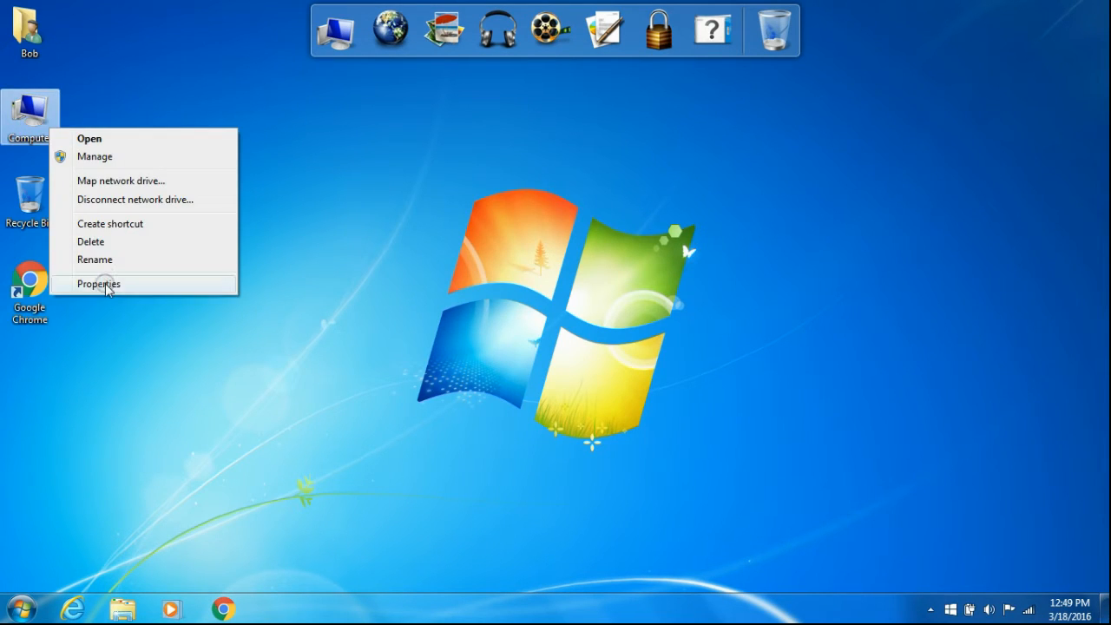
pyautogui.click(97, 284)
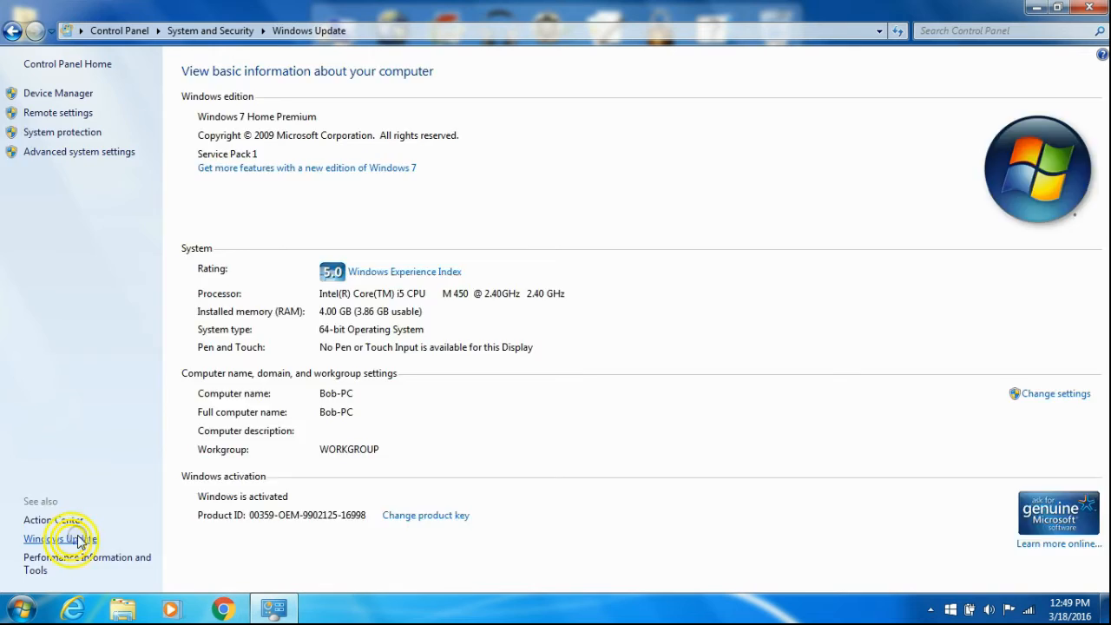
pyautogui.click(35, 535)
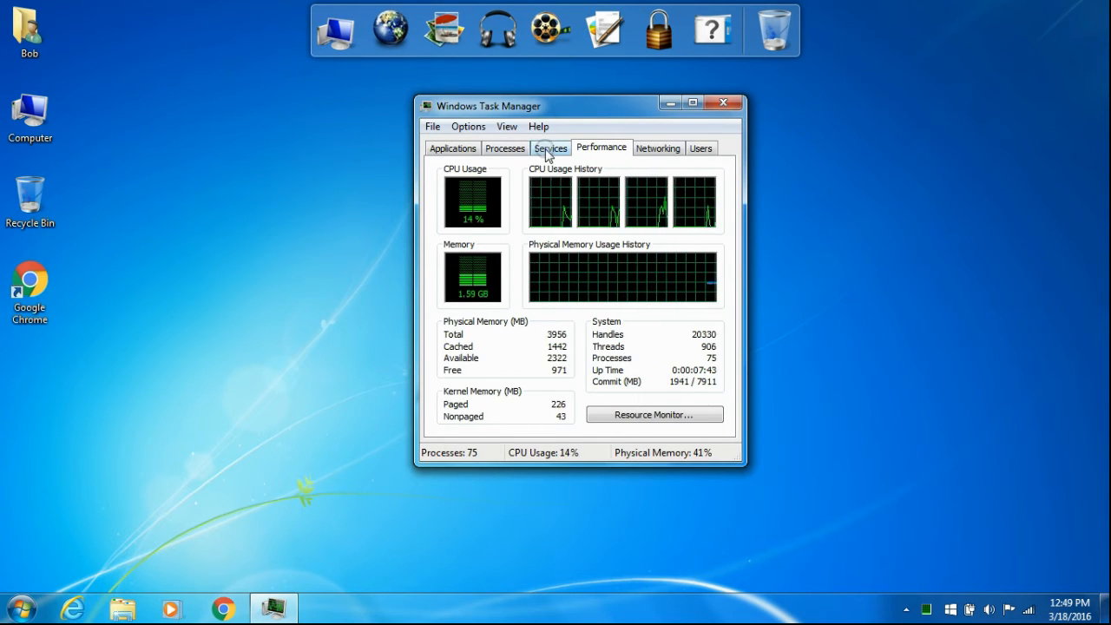
pyautogui.click(550, 148)
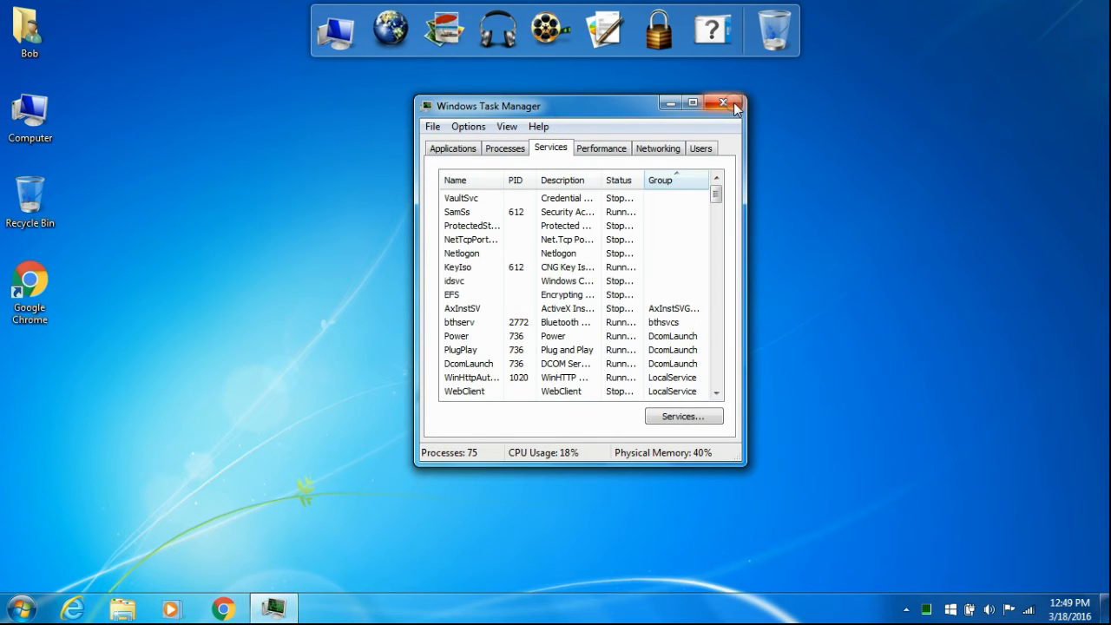
# - Search 'ser' from Start and launch the Services console again
pyautogui.click(24, 611)
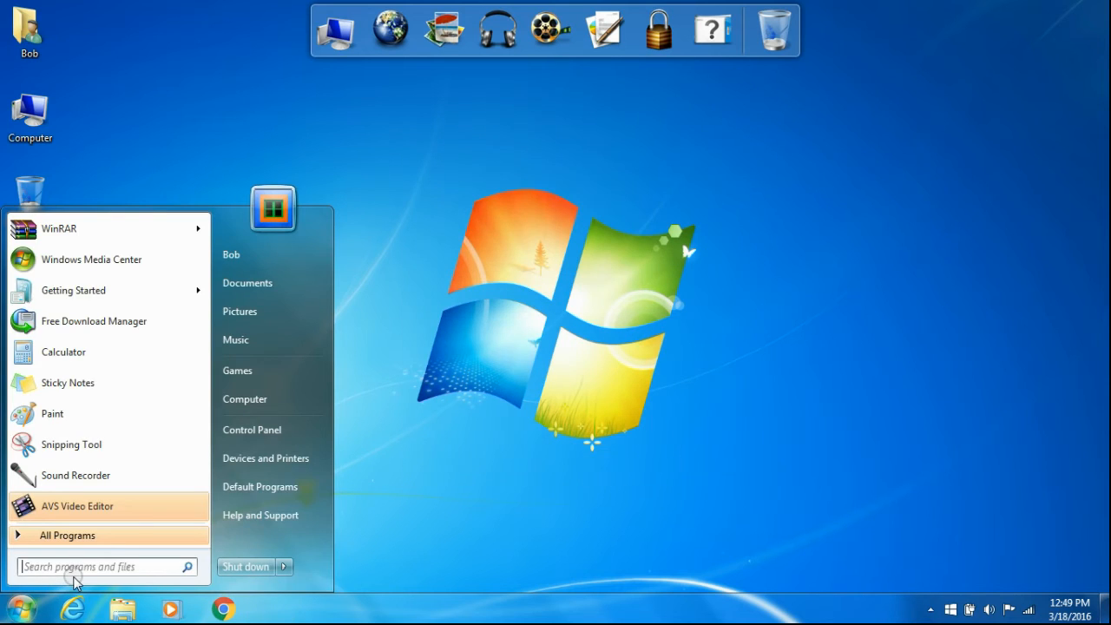
pyautogui.write('ser')
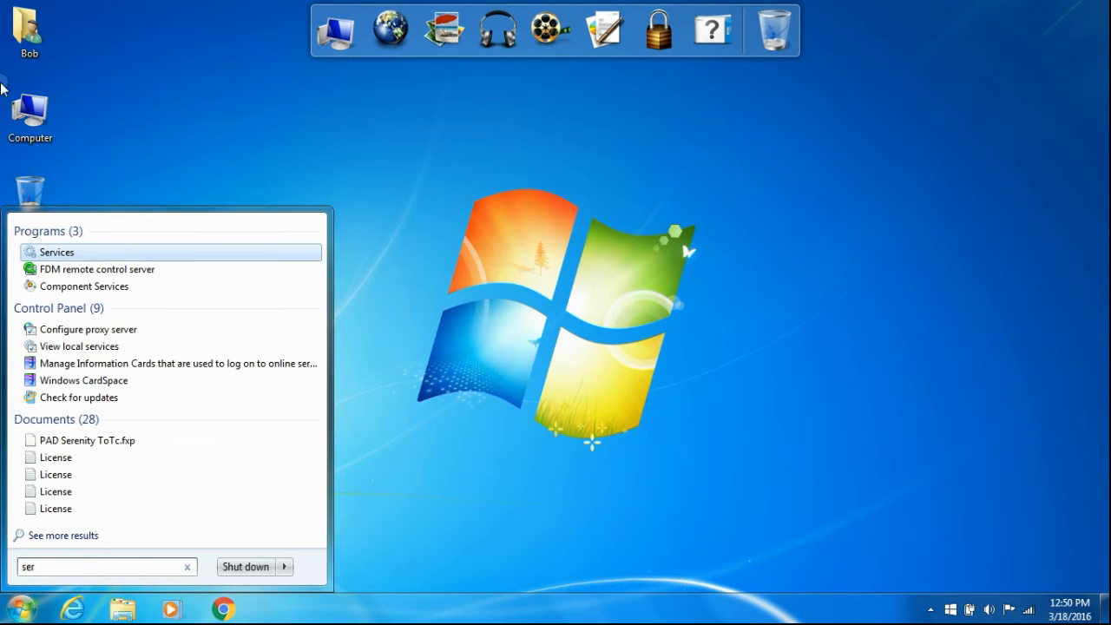
pyautogui.click(55, 252)
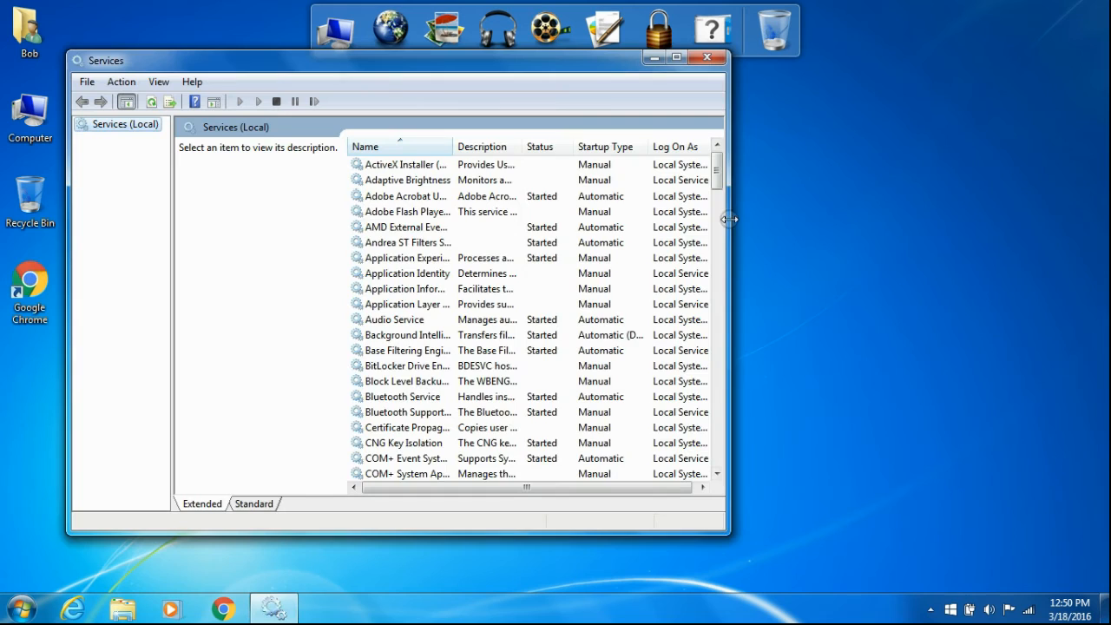
# - Set Windows Update's startup type to Automatic, start the service, and check for updates
pyautogui.doubleClick(403, 365)
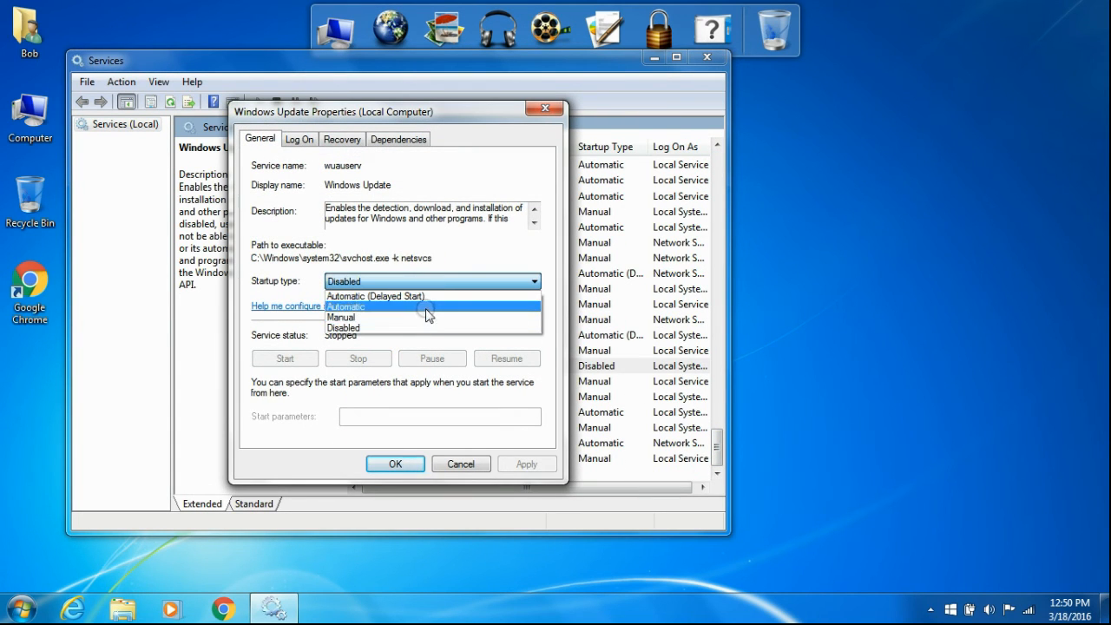
pyautogui.click(348, 306)
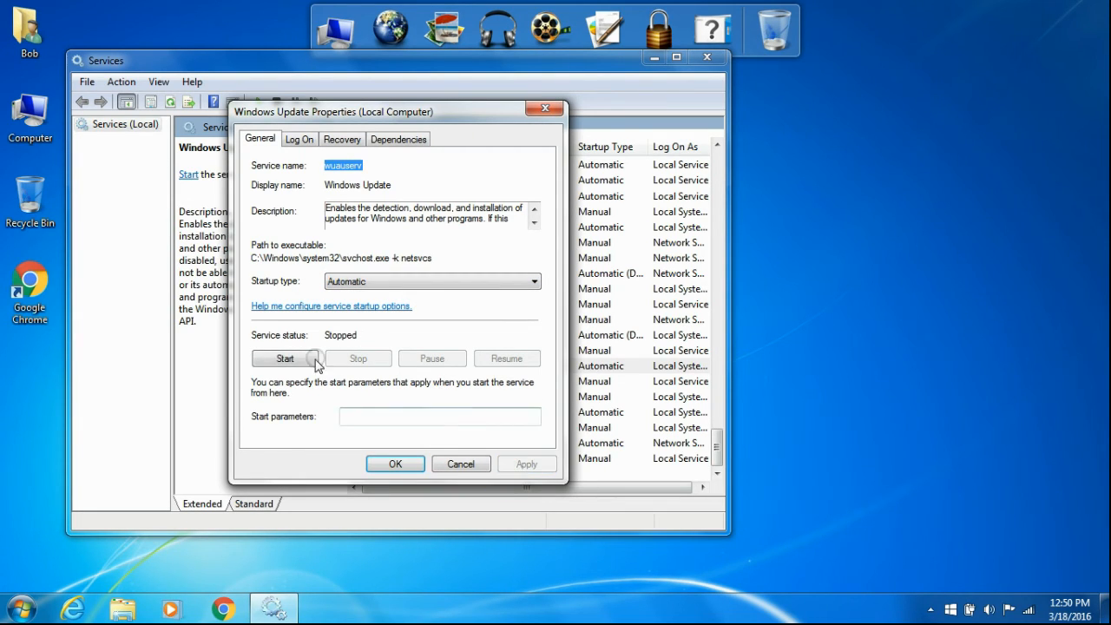
pyautogui.click(285, 358)
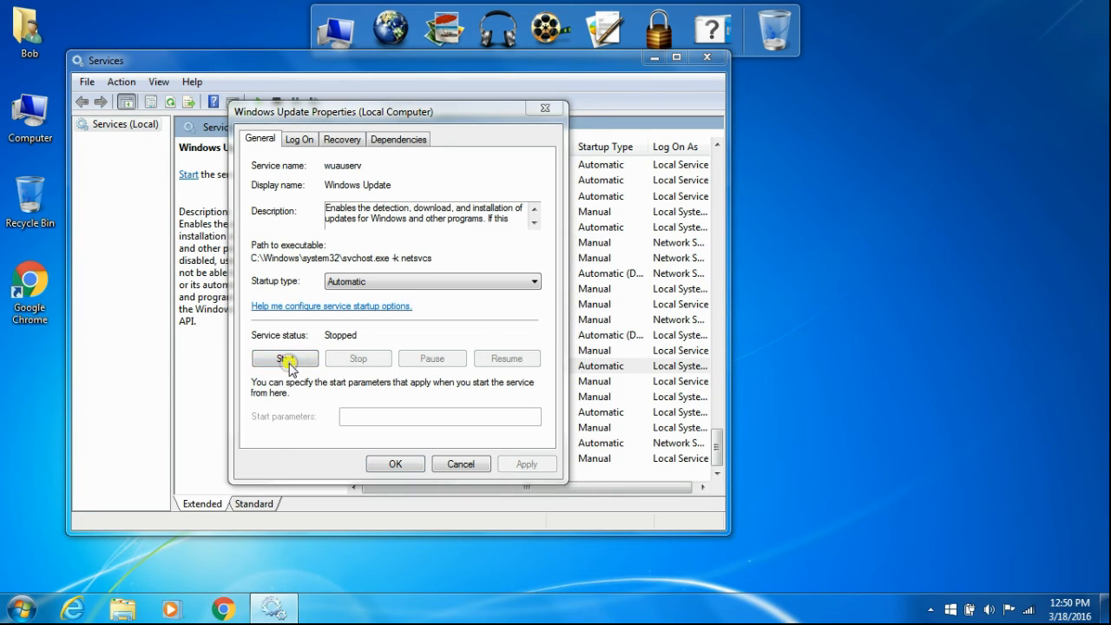
pyautogui.click(285, 358)
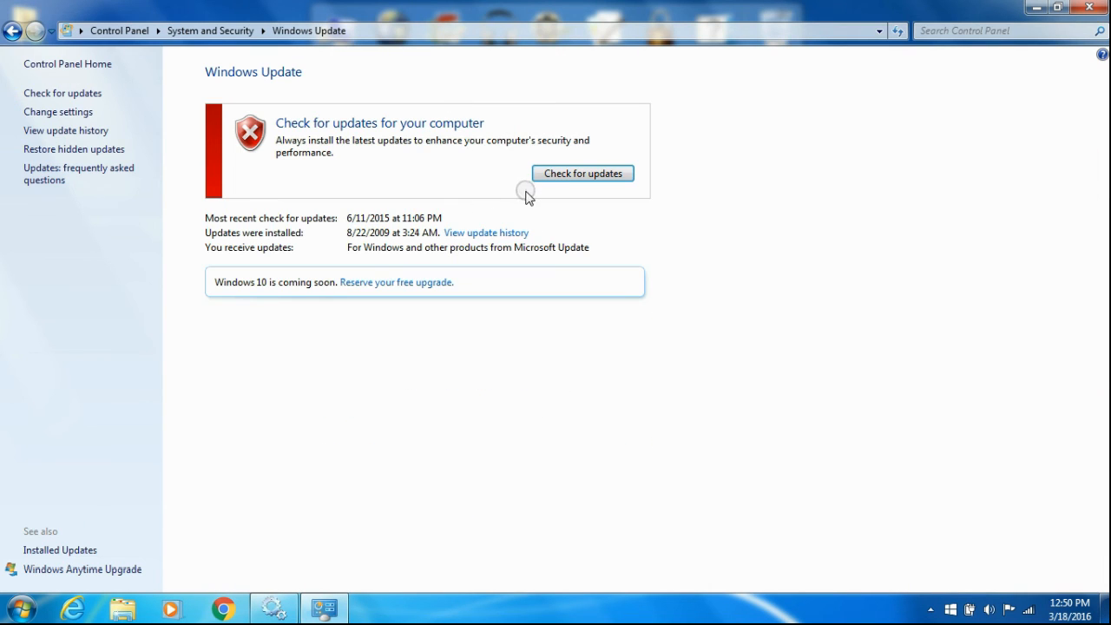
pyautogui.click(583, 174)
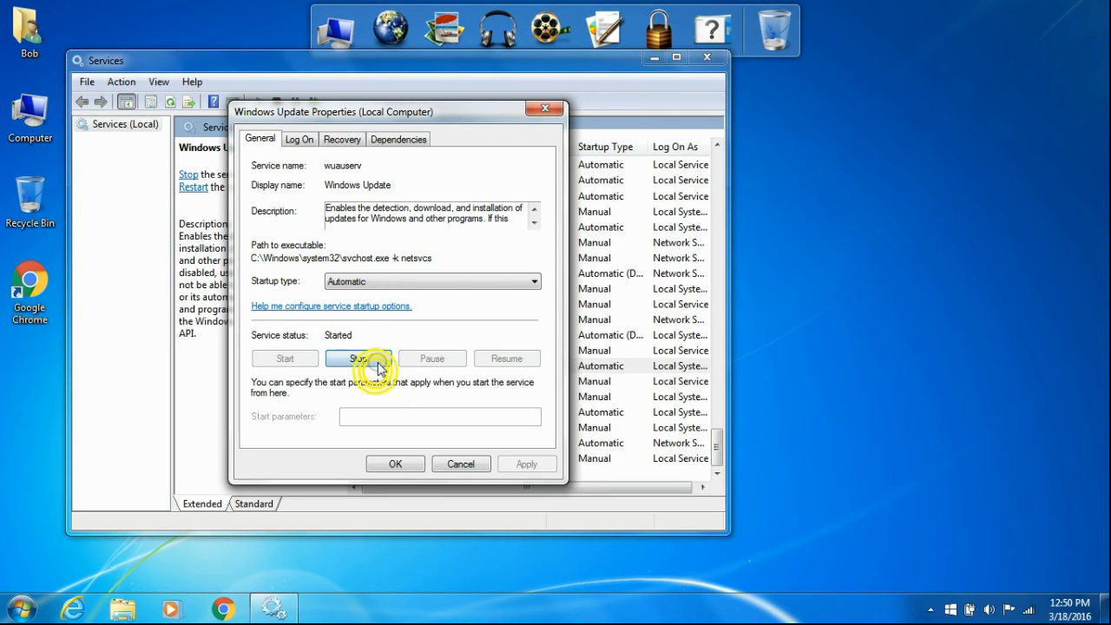
# - Stop the Windows Update service, close its properties, and show hidden notification icons
pyautogui.click(358, 357)
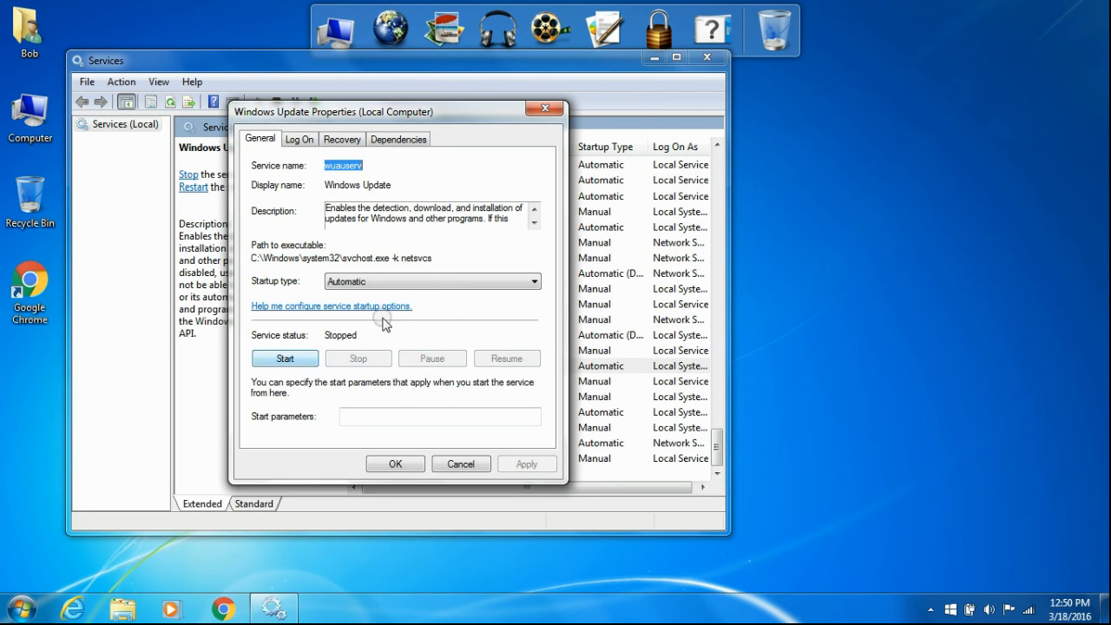
pyautogui.click(432, 282)
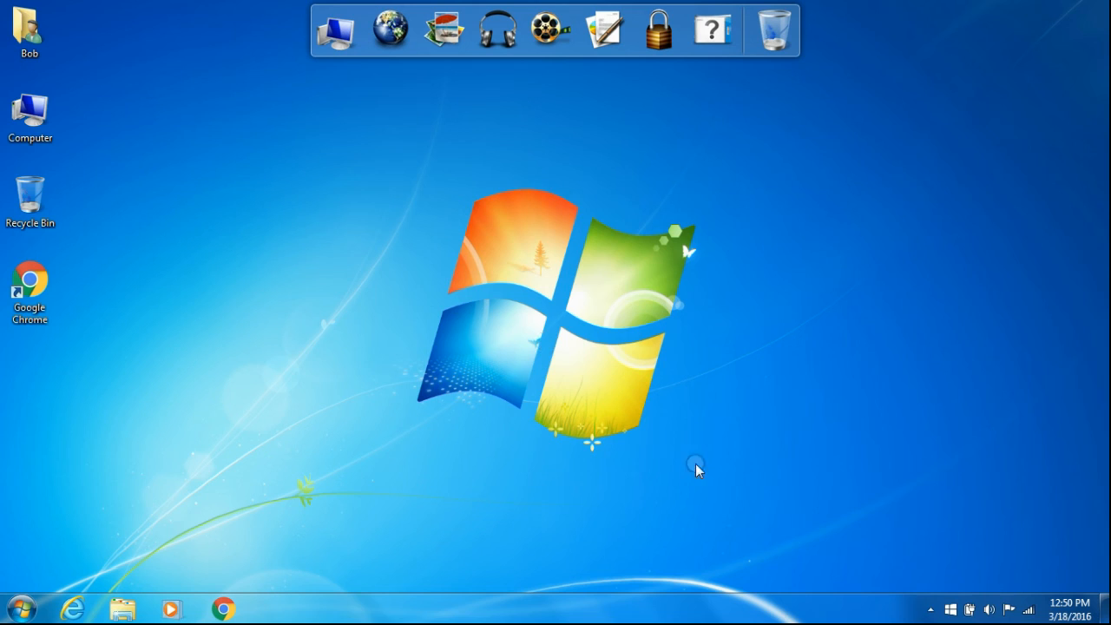
pyautogui.click(930, 608)
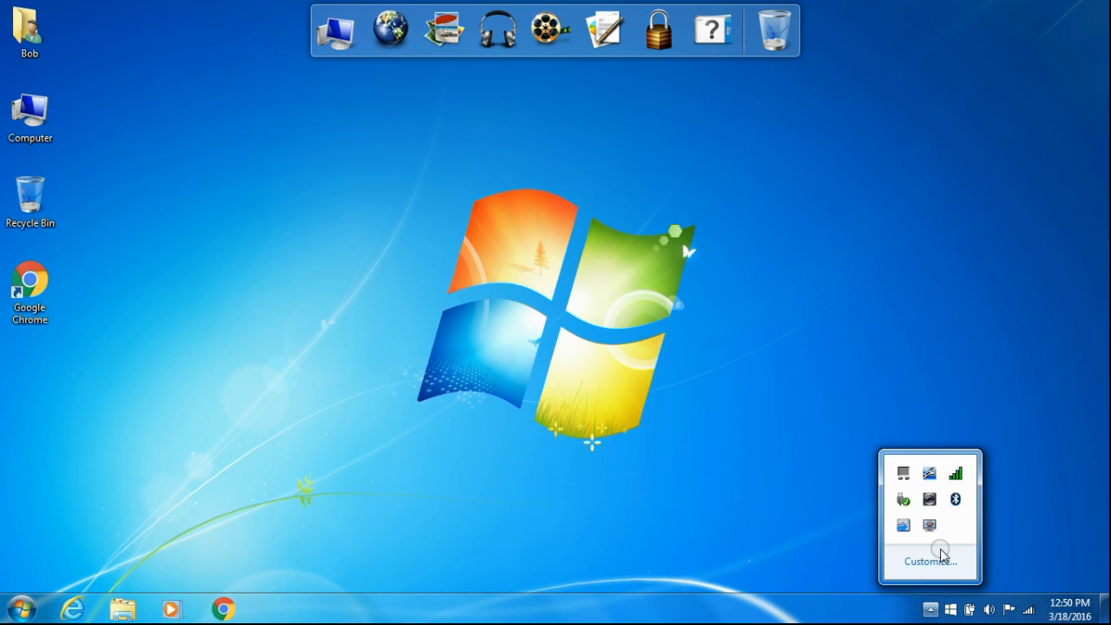